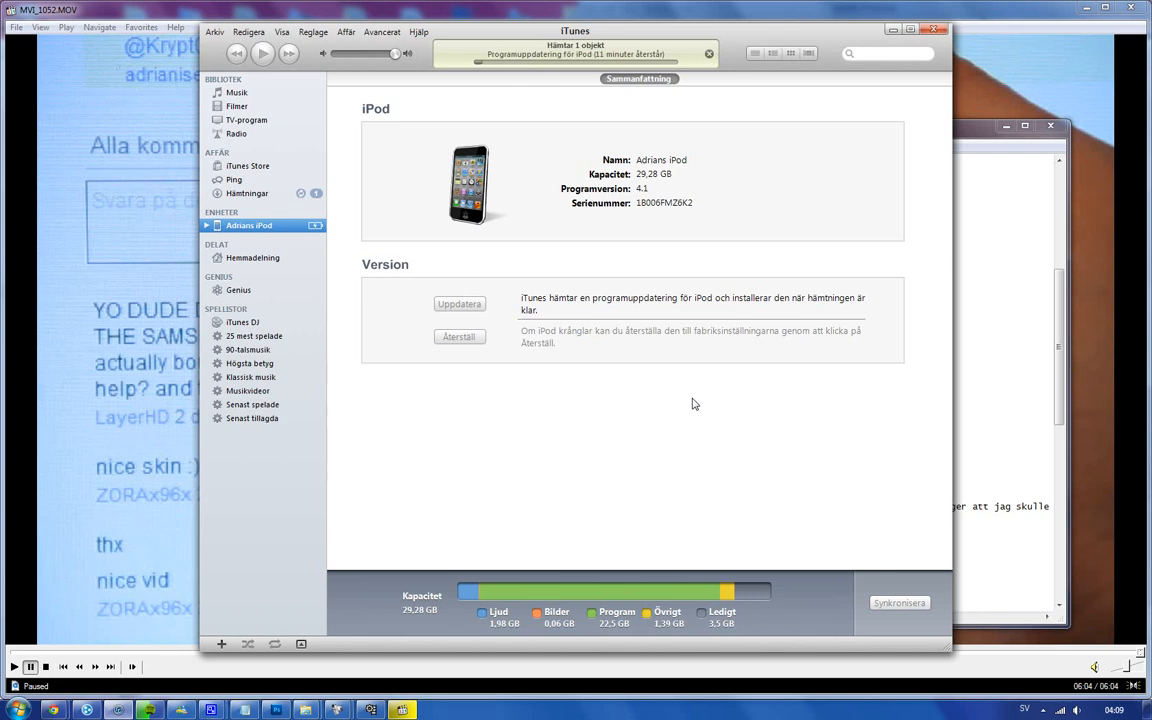
{"action": "mouse_move", "coordinate": [689, 401]}
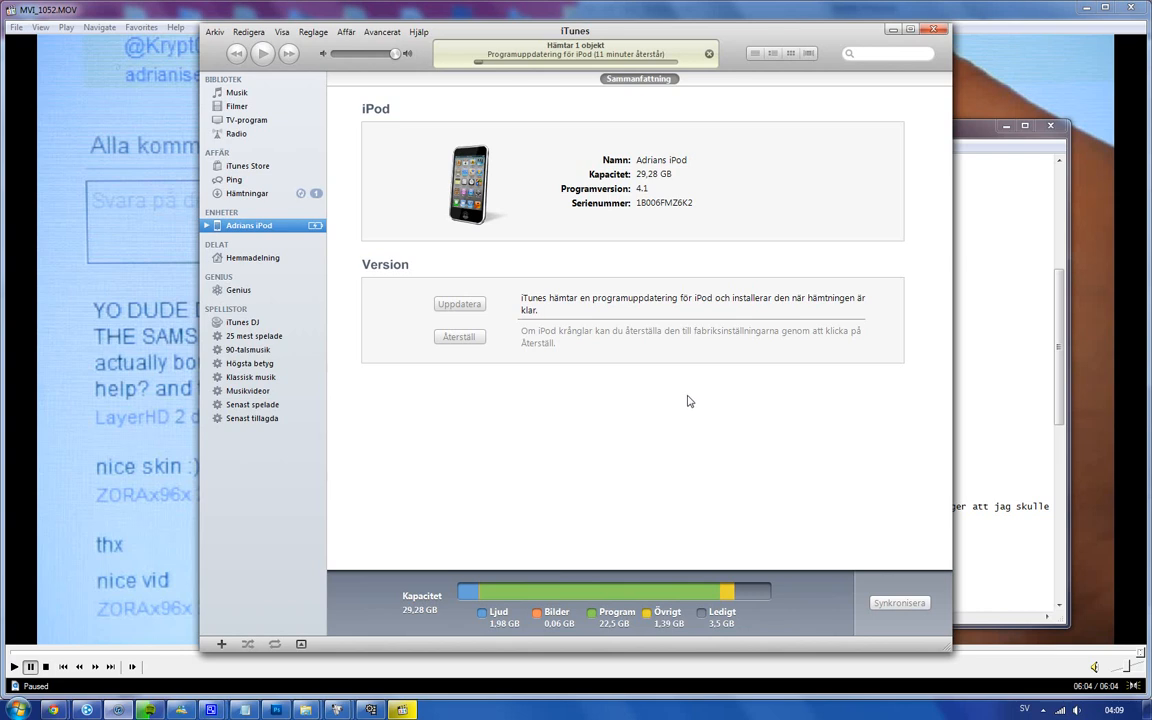
{"action": "mouse_move", "coordinate": [742, 204]}
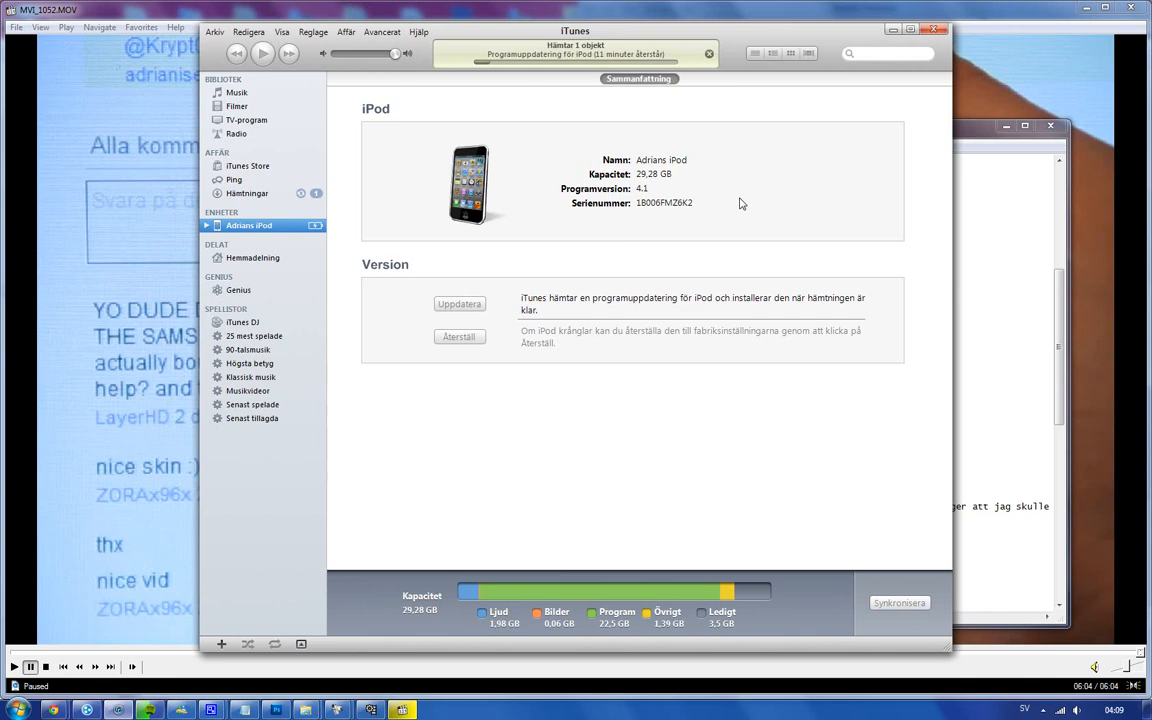
{"action": "mouse_move", "coordinate": [702, 347]}
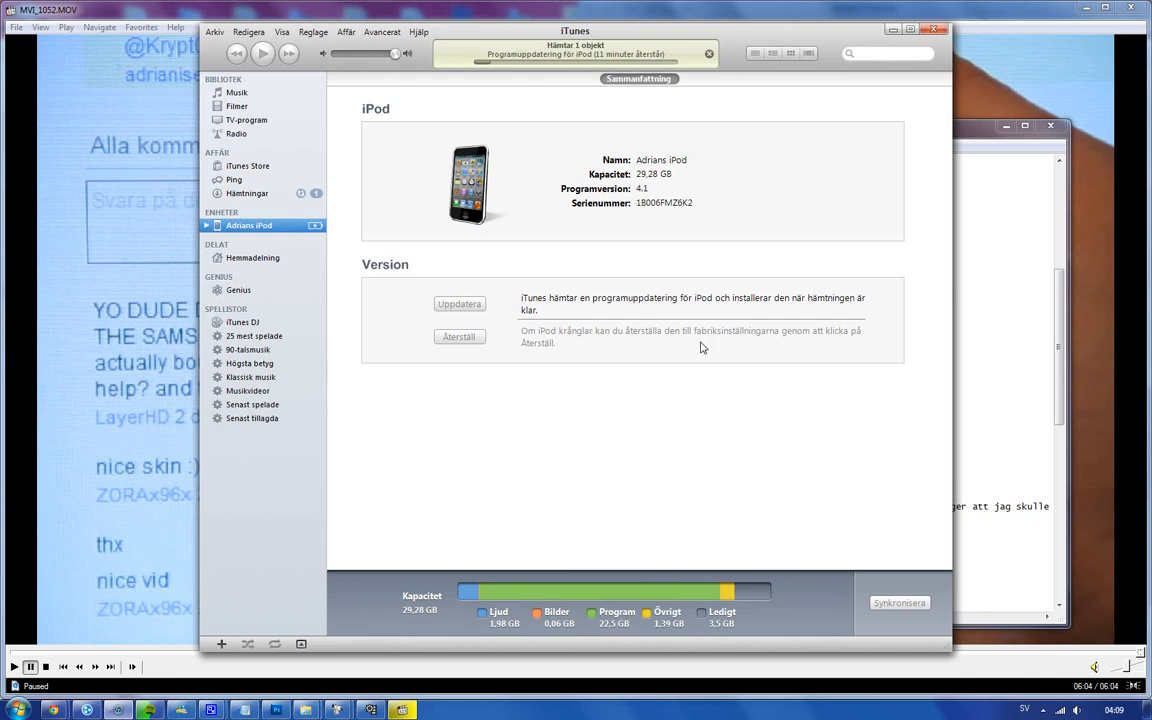